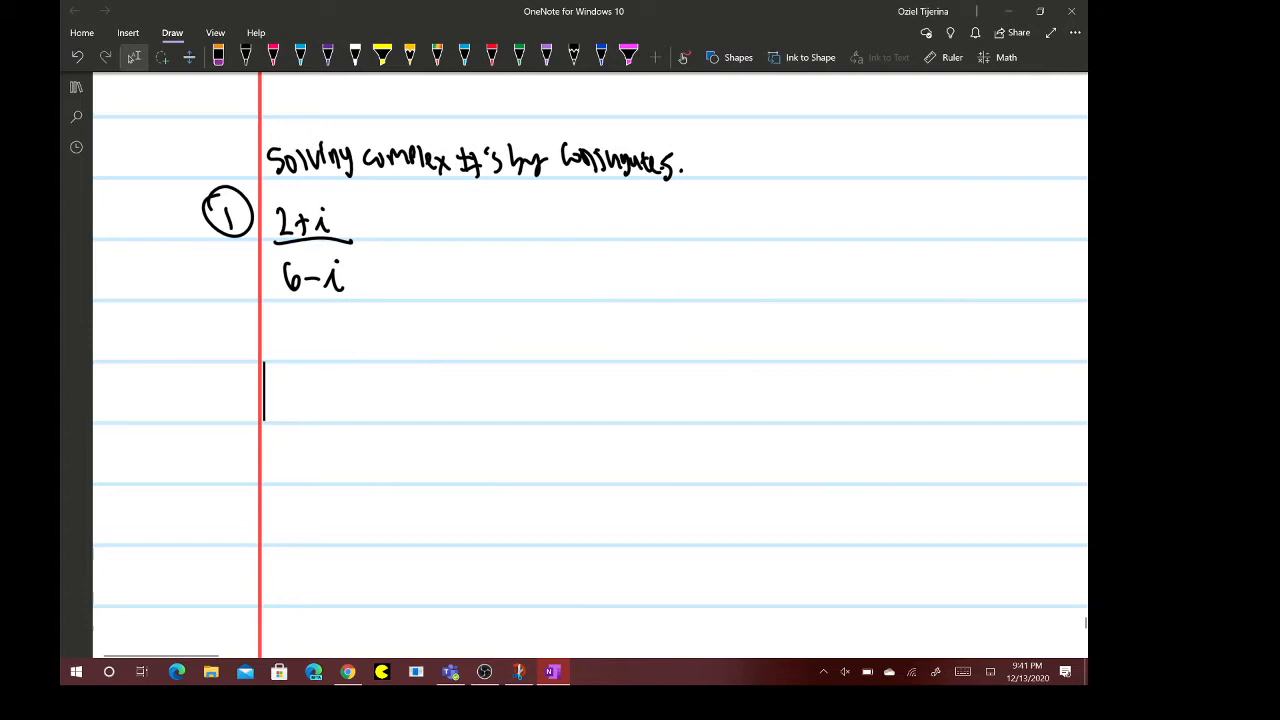
- Pick the red pen and mark a multiplication dot to the right of (2+i)/(6-i)
scroll(down, 3)
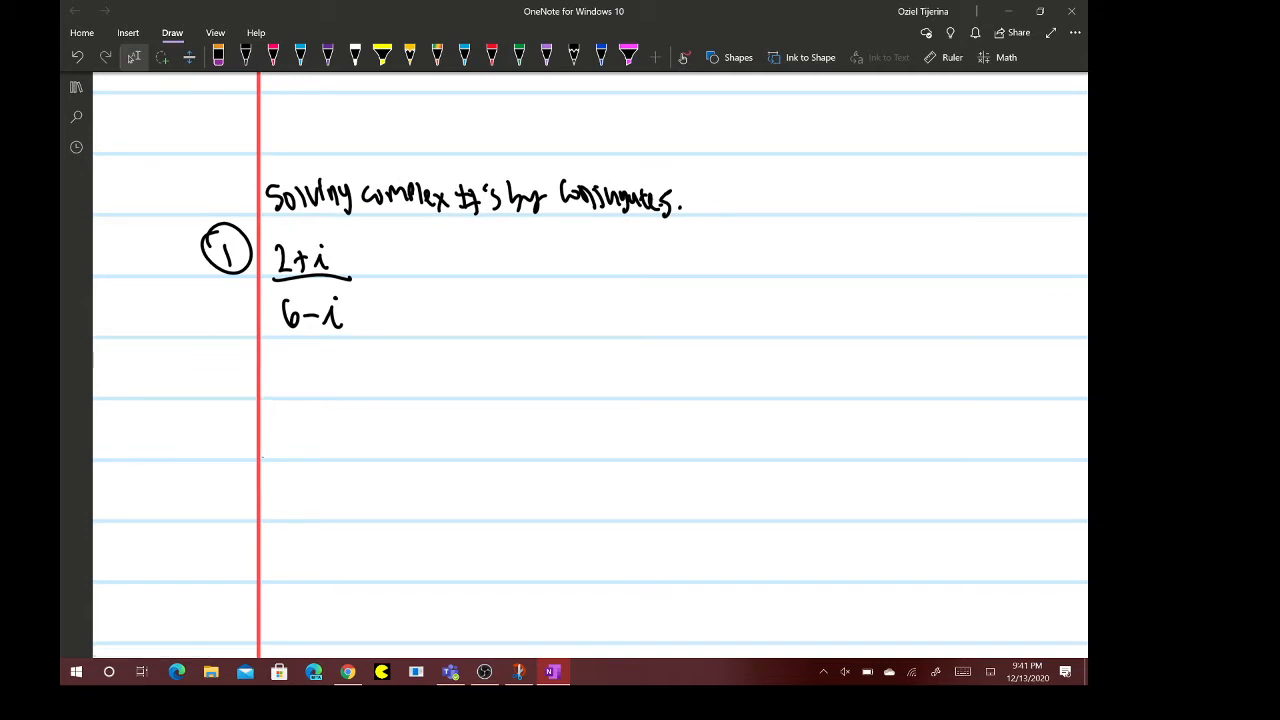
click(262, 430)
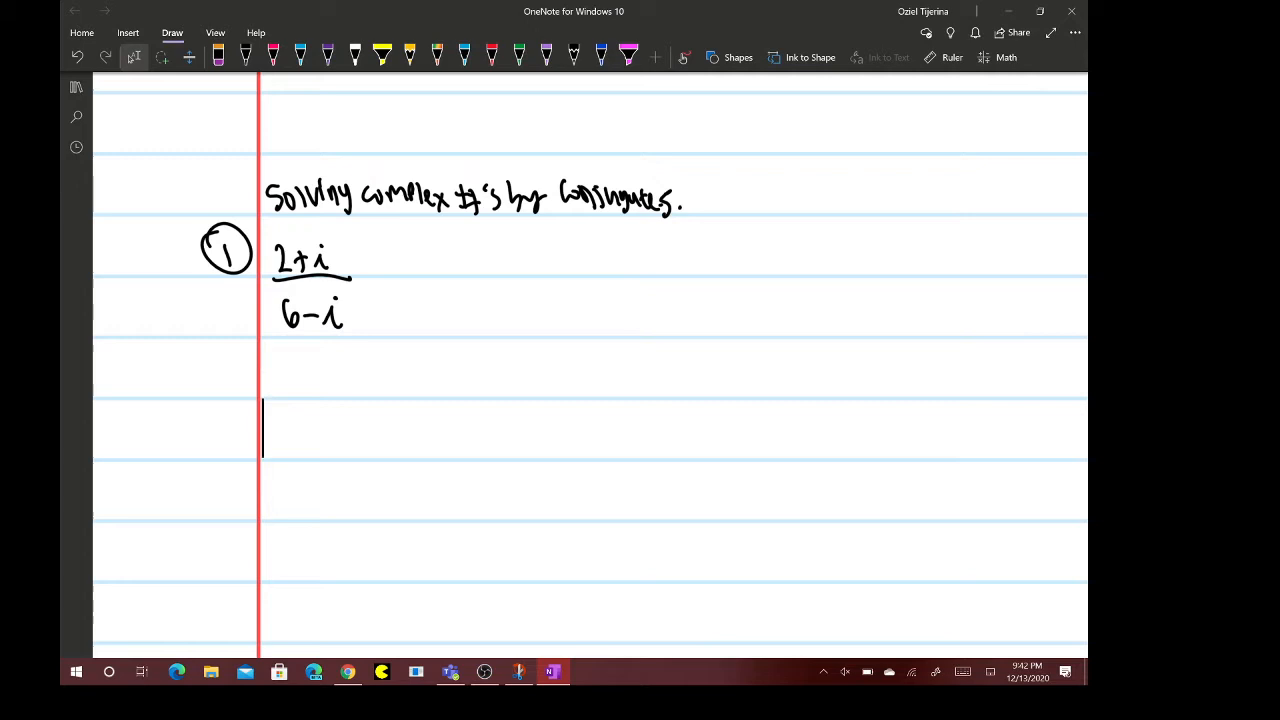
click(244, 56)
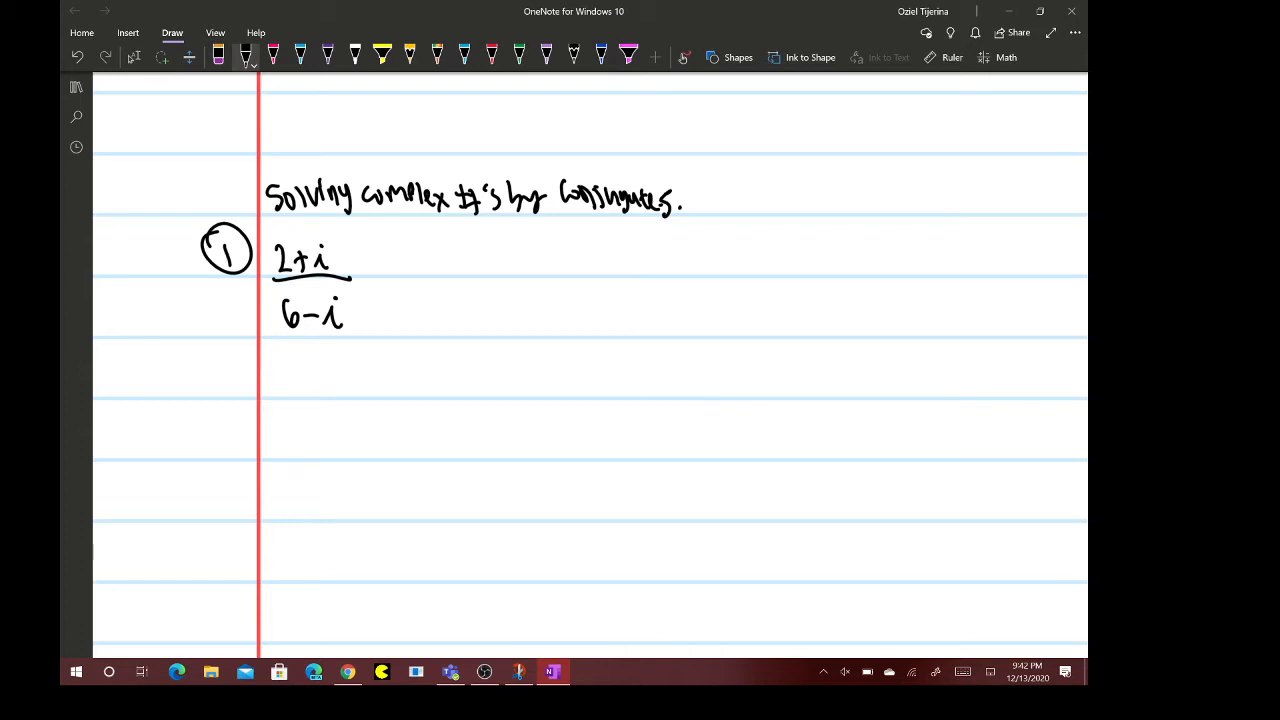
click(492, 56)
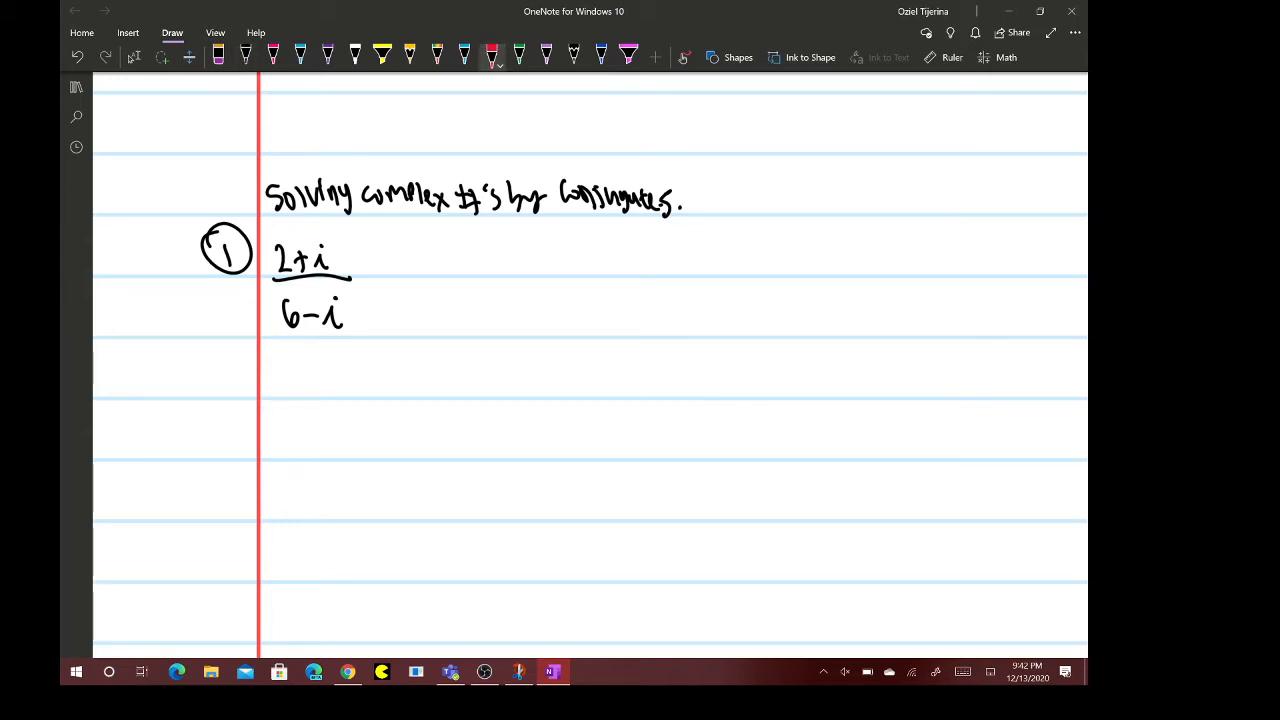
click(372, 264)
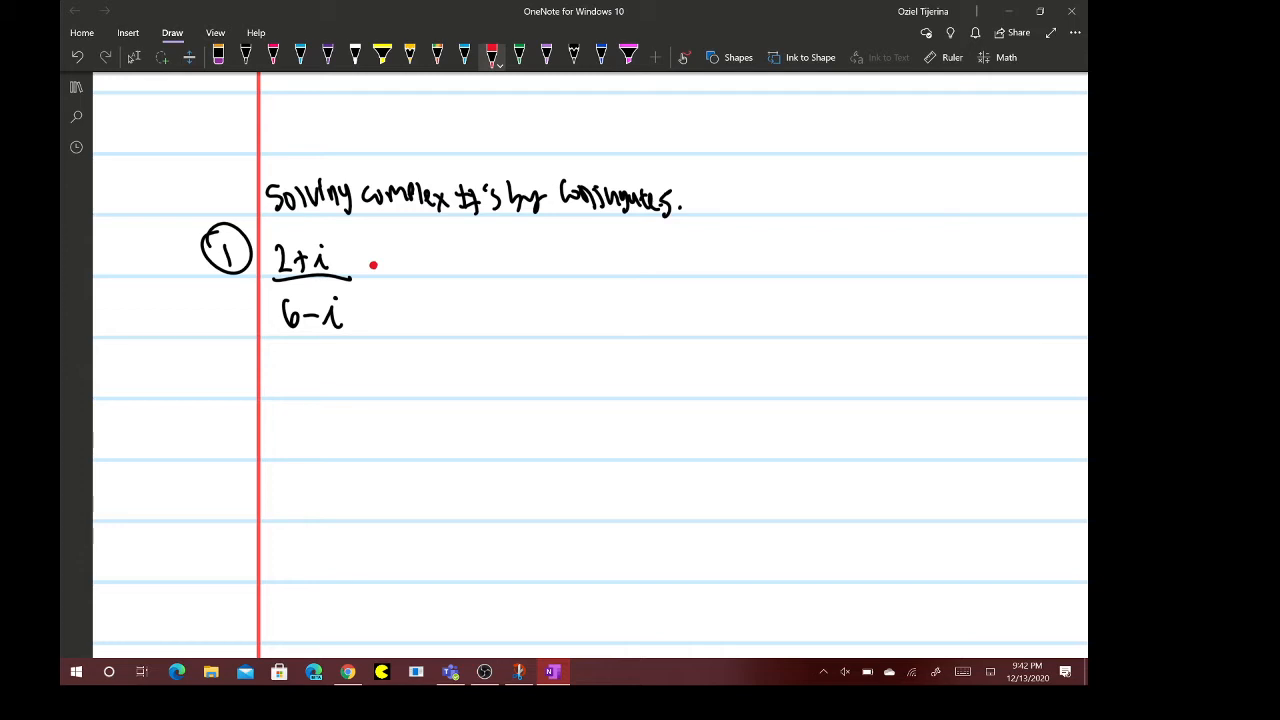
- Write the red conjugate (6+i)/(6+i), then = (2+i)(6+i) over (6-i)(6+i) in black
drag(400, 270, 416, 256)
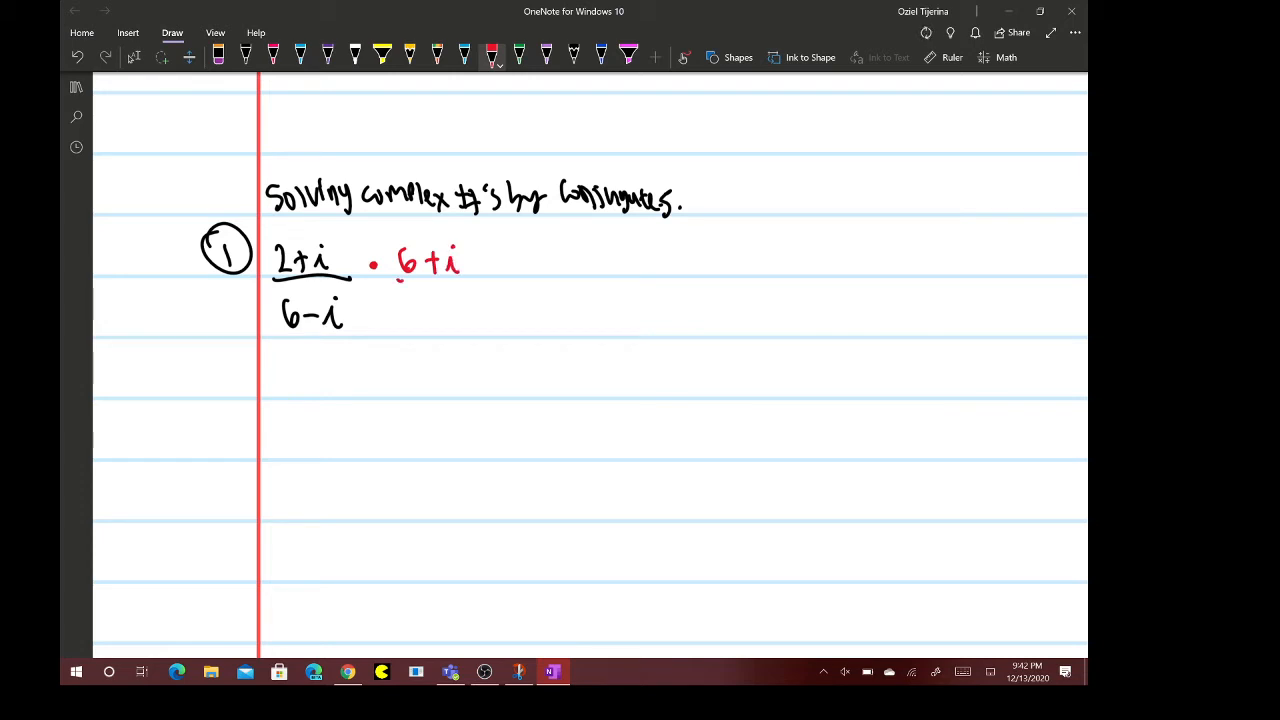
drag(410, 300, 464, 320)
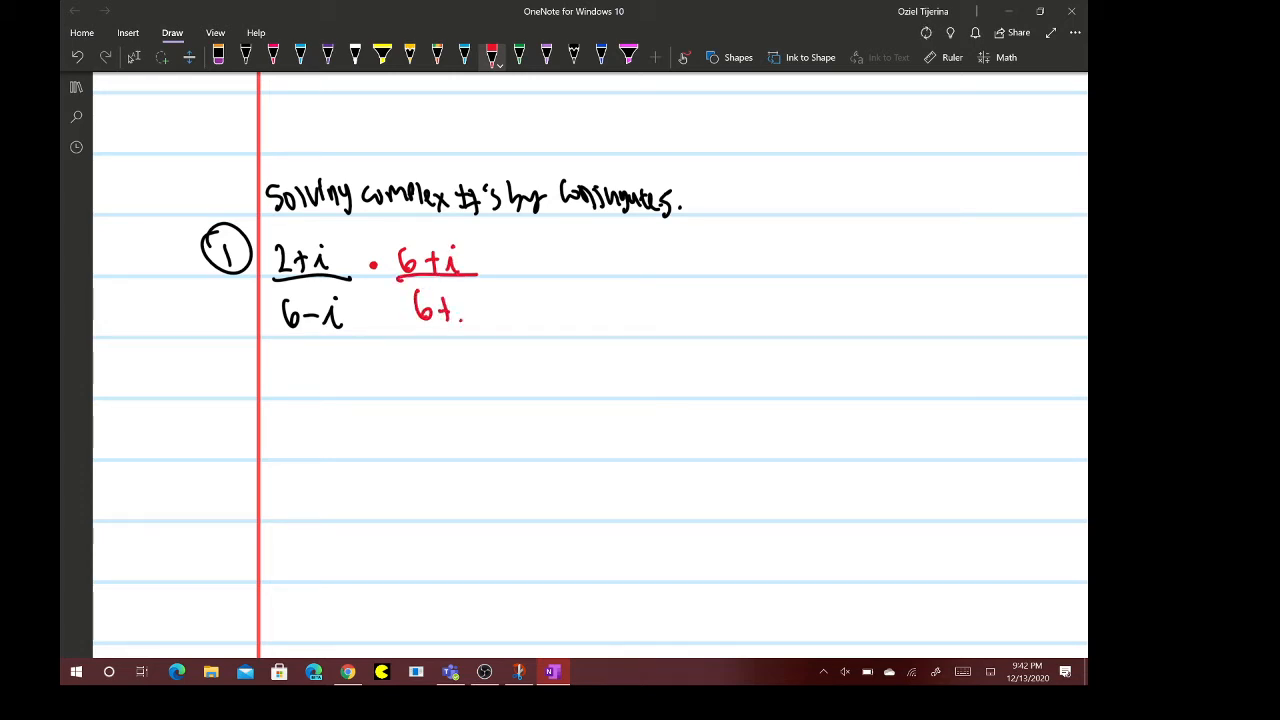
text(i)
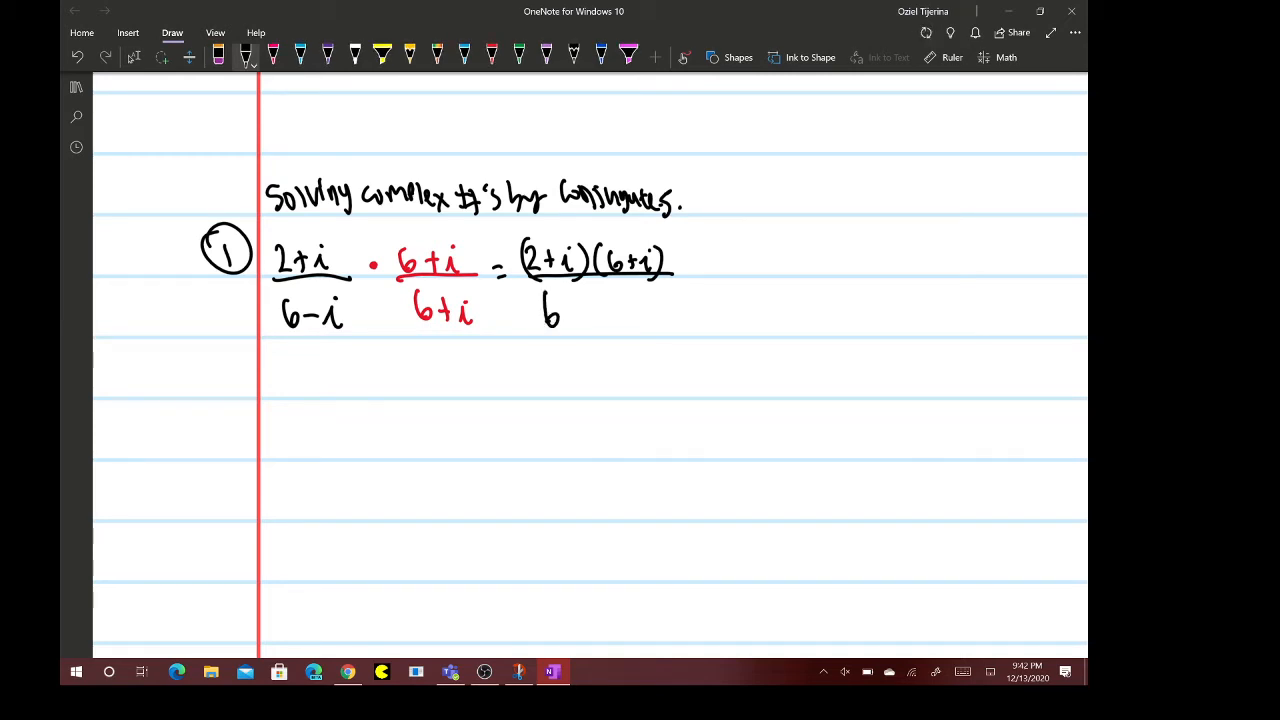
drag(536, 320, 620, 320)
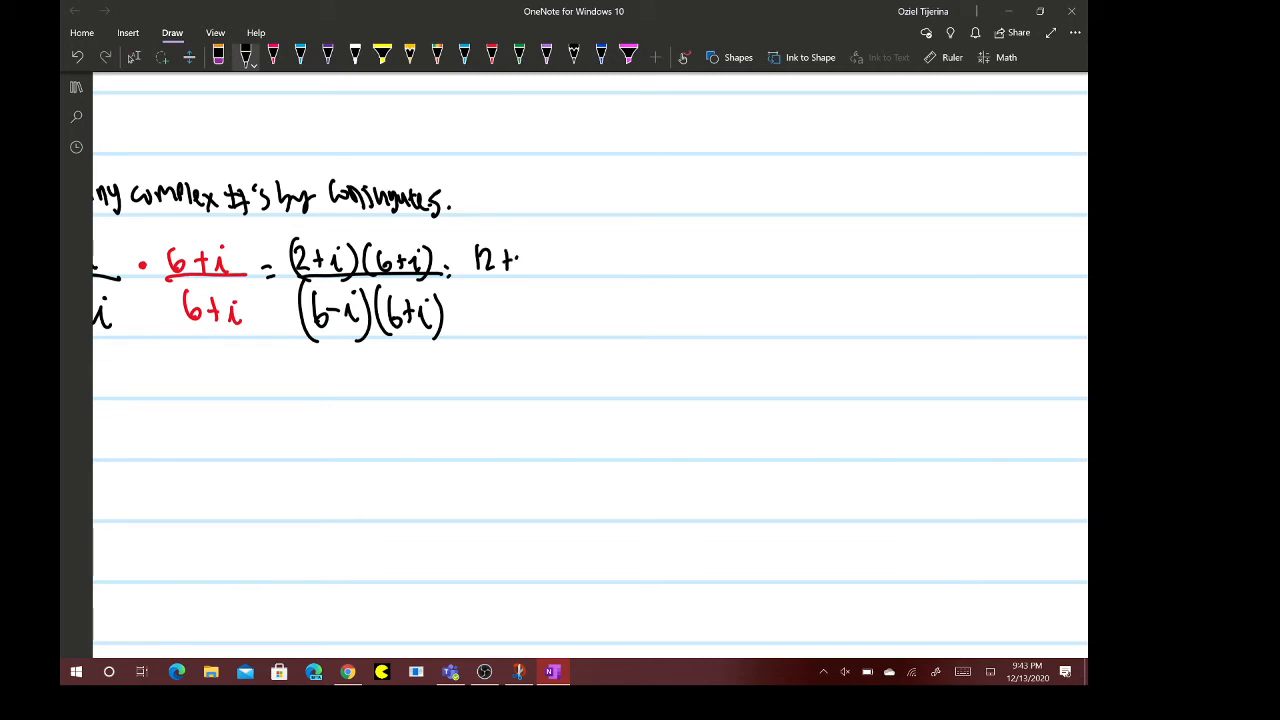
- Expand to 12+2i+6i+i² over the fraction bar and 36+6i-6i-i² below it
drag(500, 260, 560, 260)
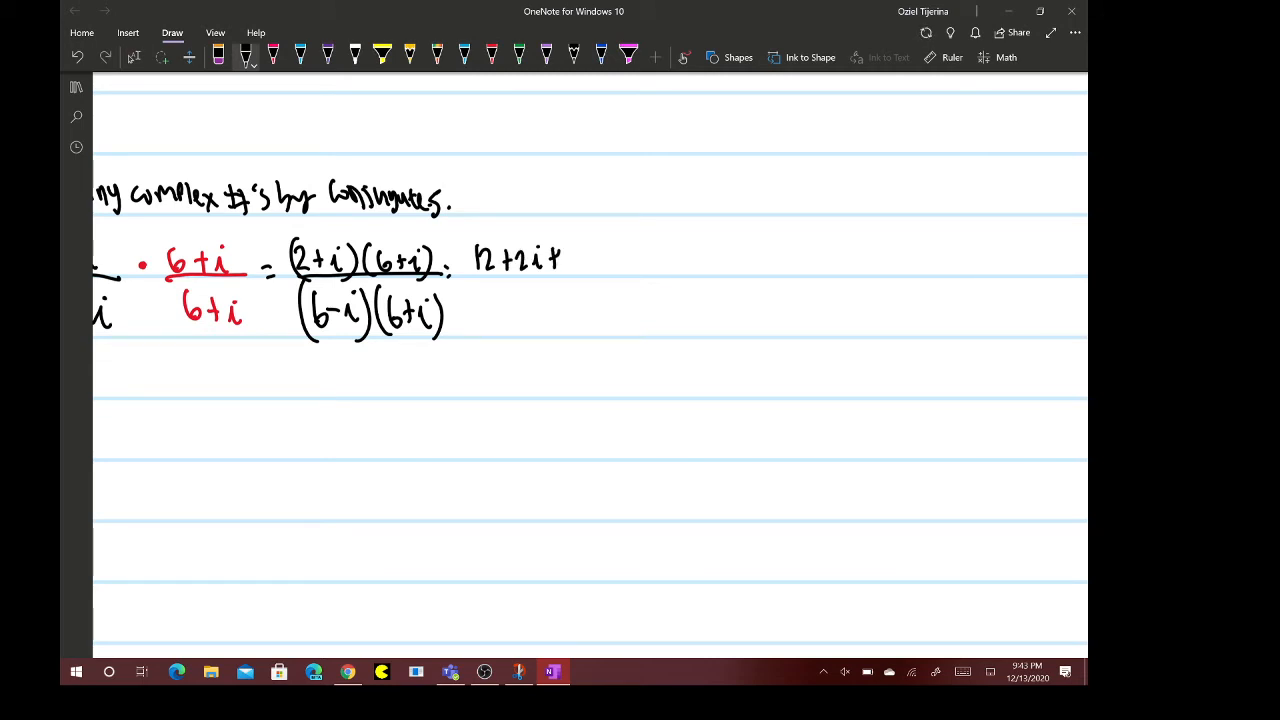
drag(560, 258, 610, 258)
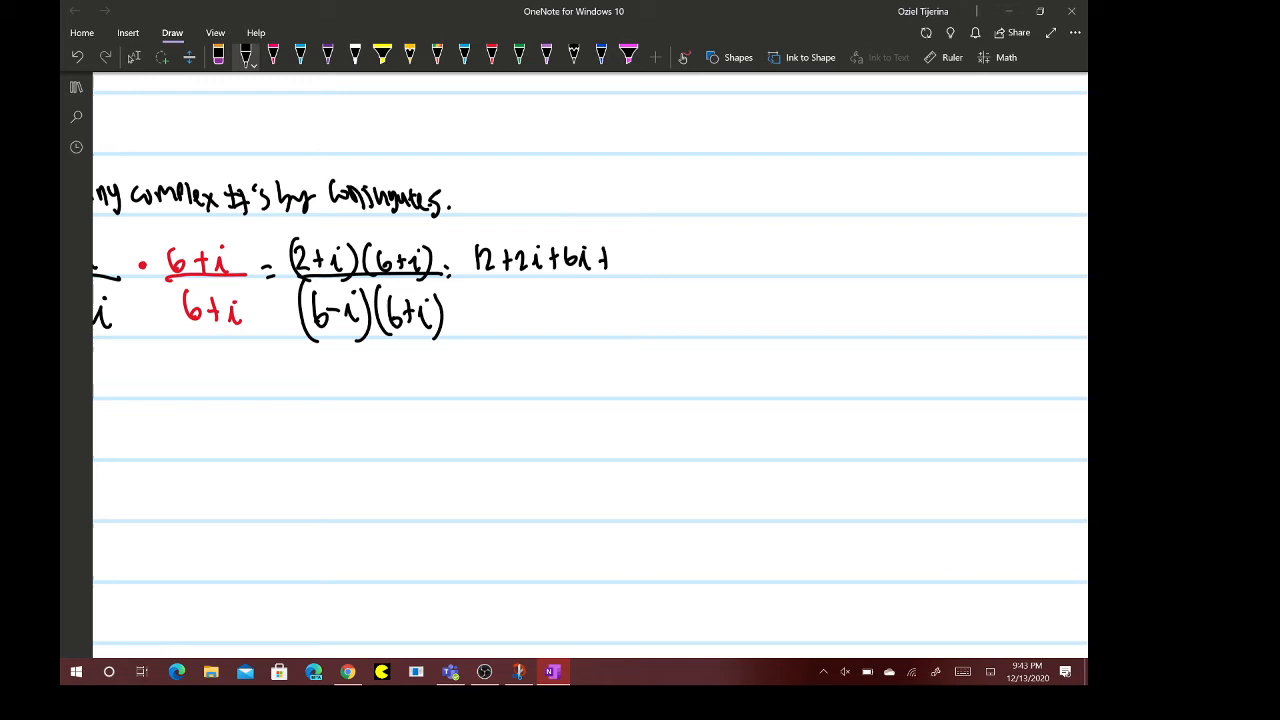
drag(600, 256, 636, 260)
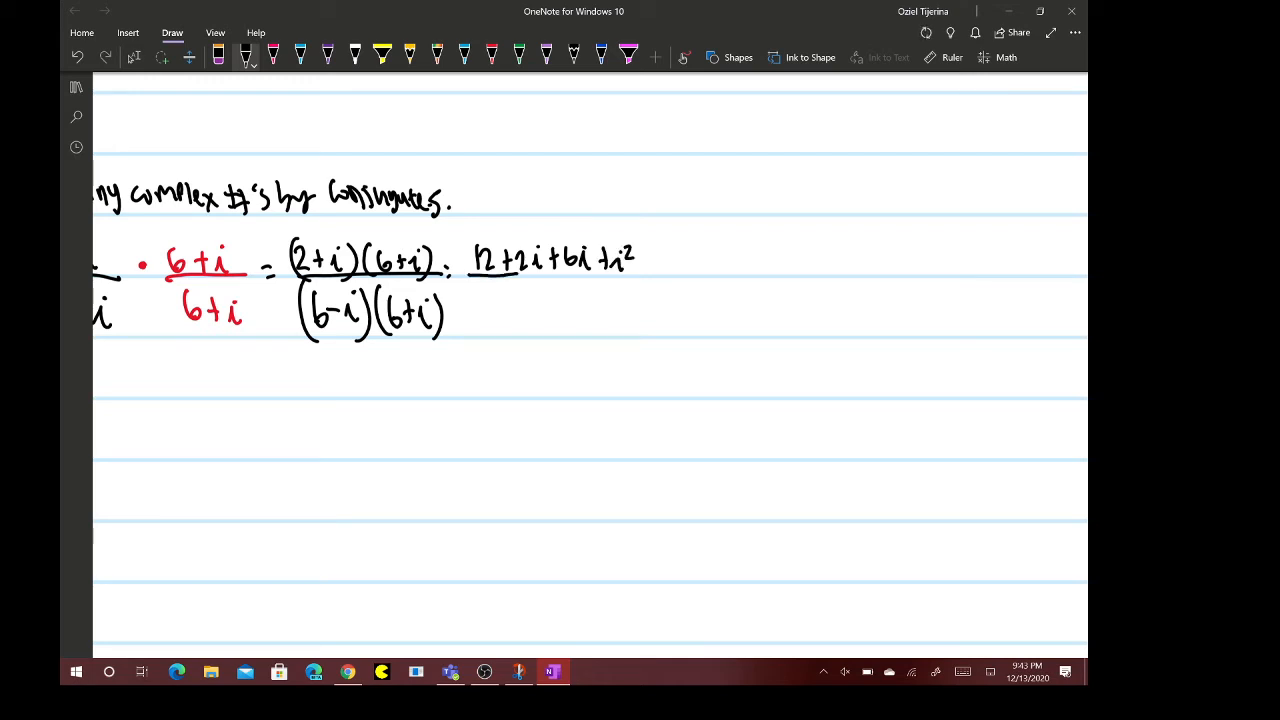
drag(476, 272, 660, 272)
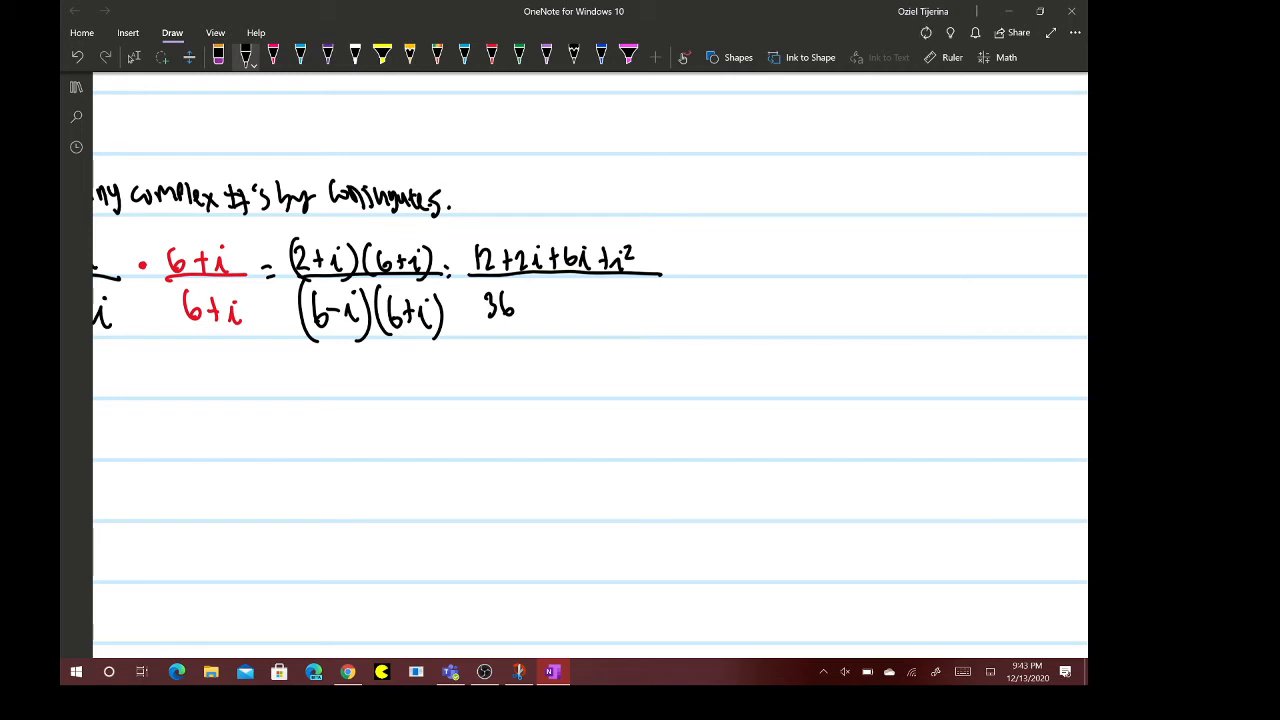
drag(520, 308, 558, 312)
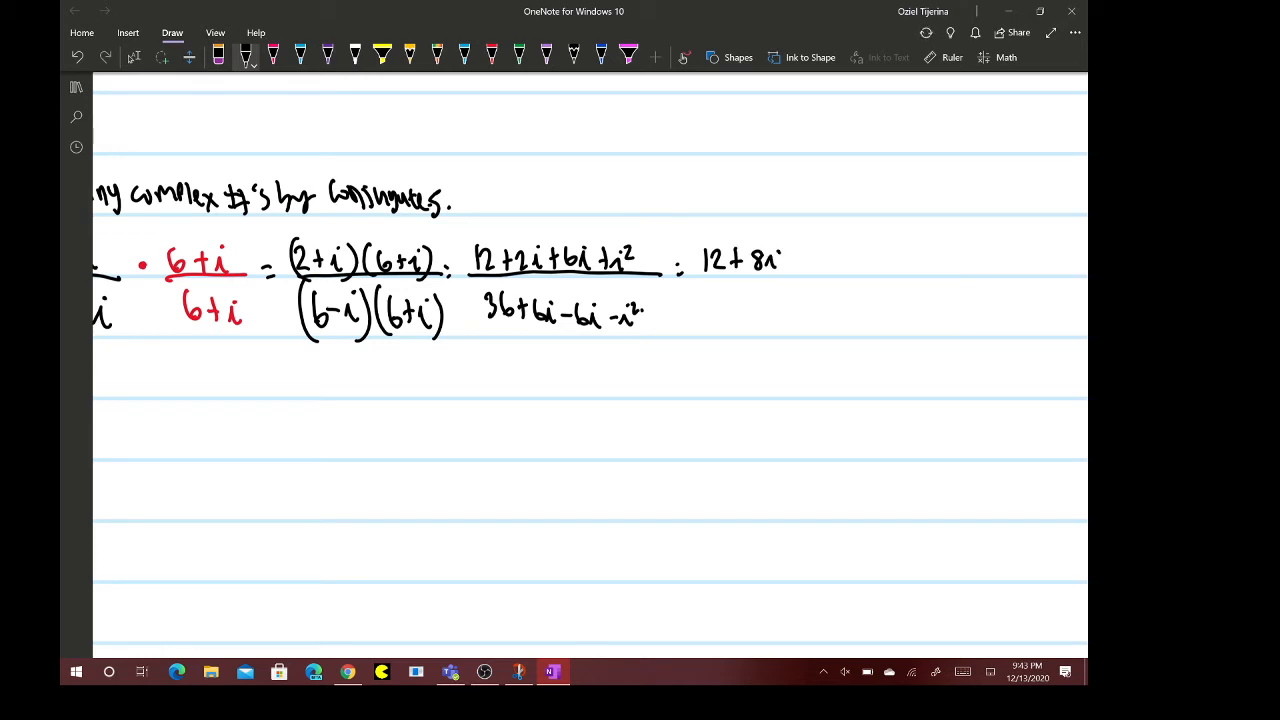
- Write the simplified numerator 12+8i+( and begin a side note defining i
drag(790, 258, 816, 258)
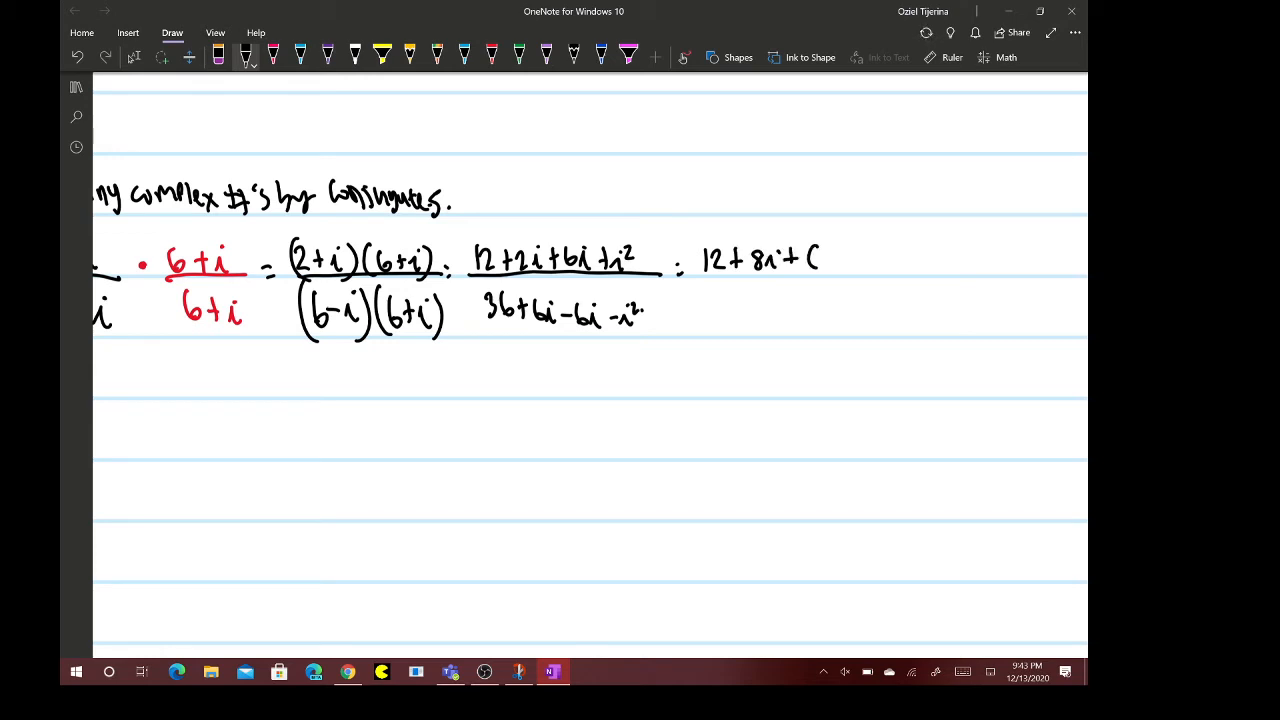
drag(590, 130, 630, 138)
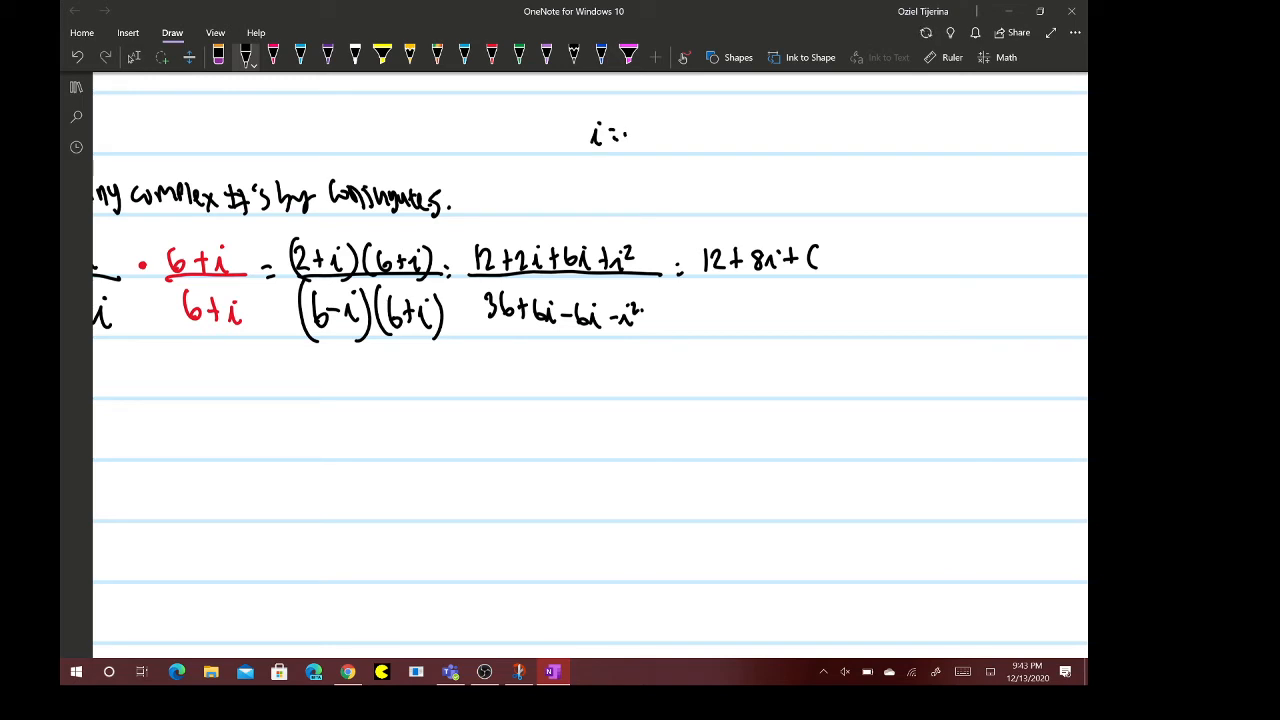
- Note i=√-1 and i²=-1 at the top, then substitute (-1) into the numerator 12+8i+(-1)
drag(610, 136, 656, 120)
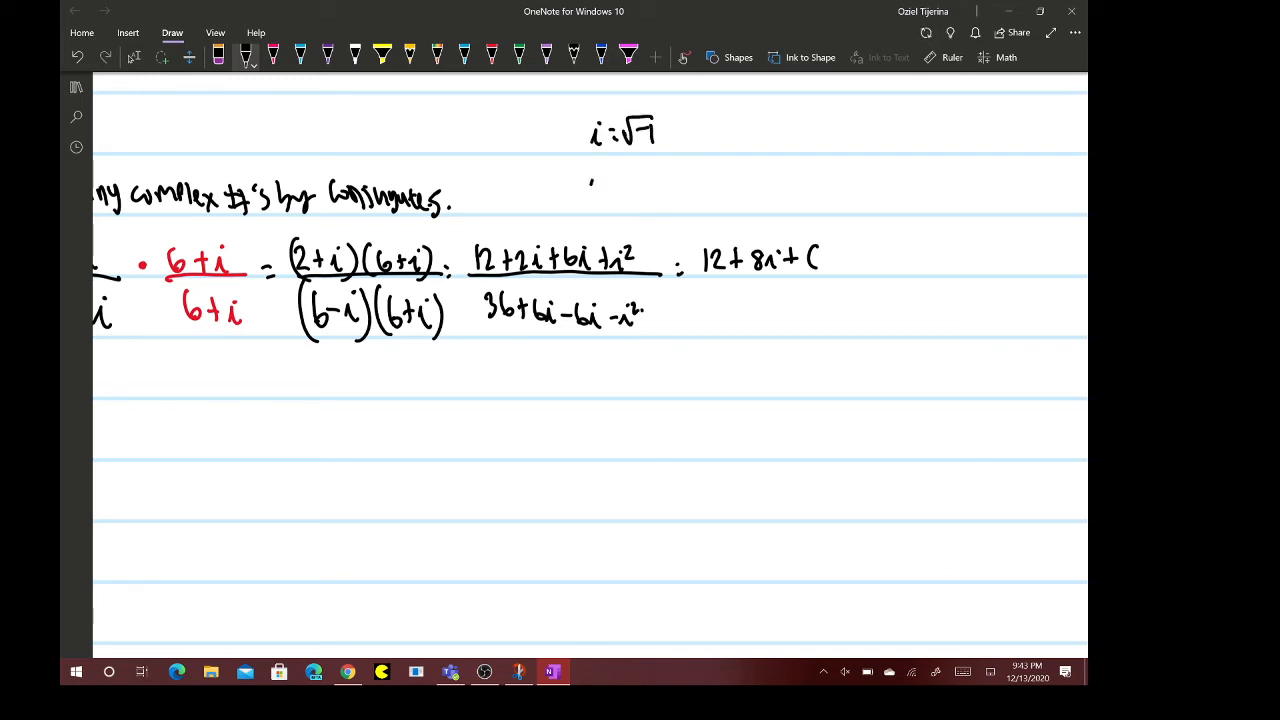
drag(590, 180, 664, 184)
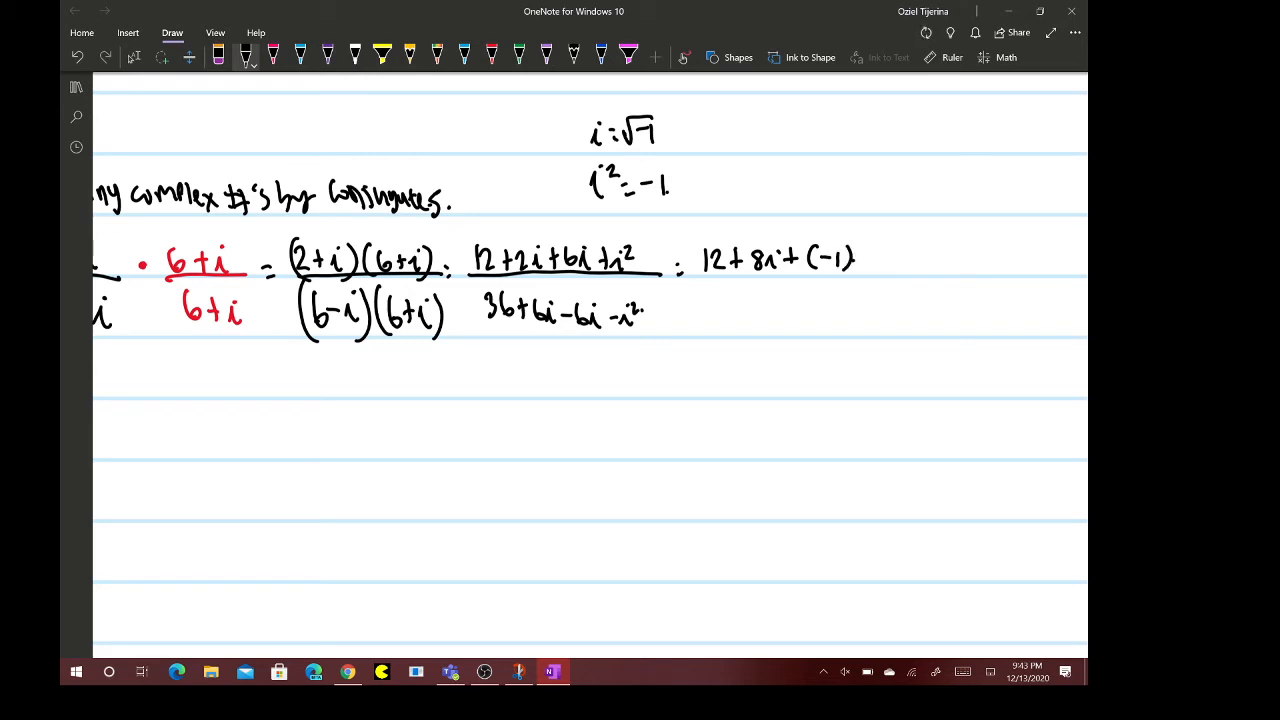
drag(696, 276, 888, 276)
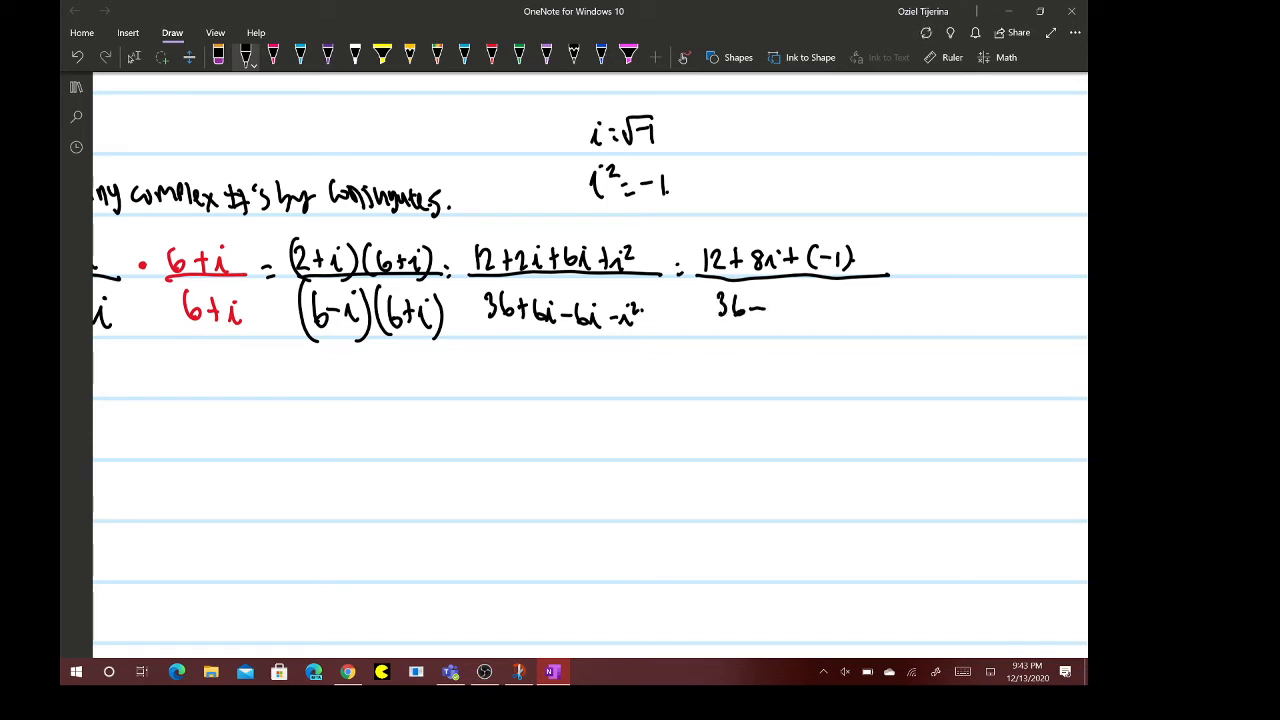
- Write the denominator 36-(-1) and simplify through (12-1+8i)/(36+1) to (11+8i)/37
drag(520, 336, 590, 296)
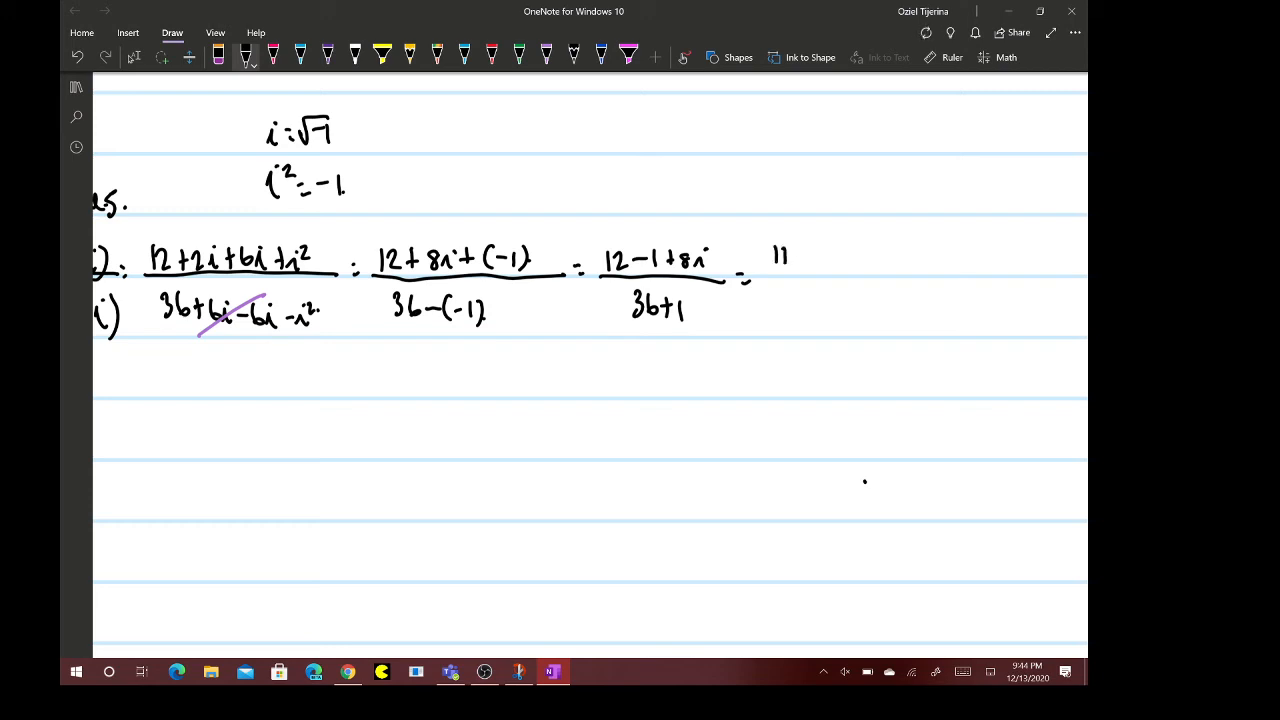
drag(780, 256, 840, 256)
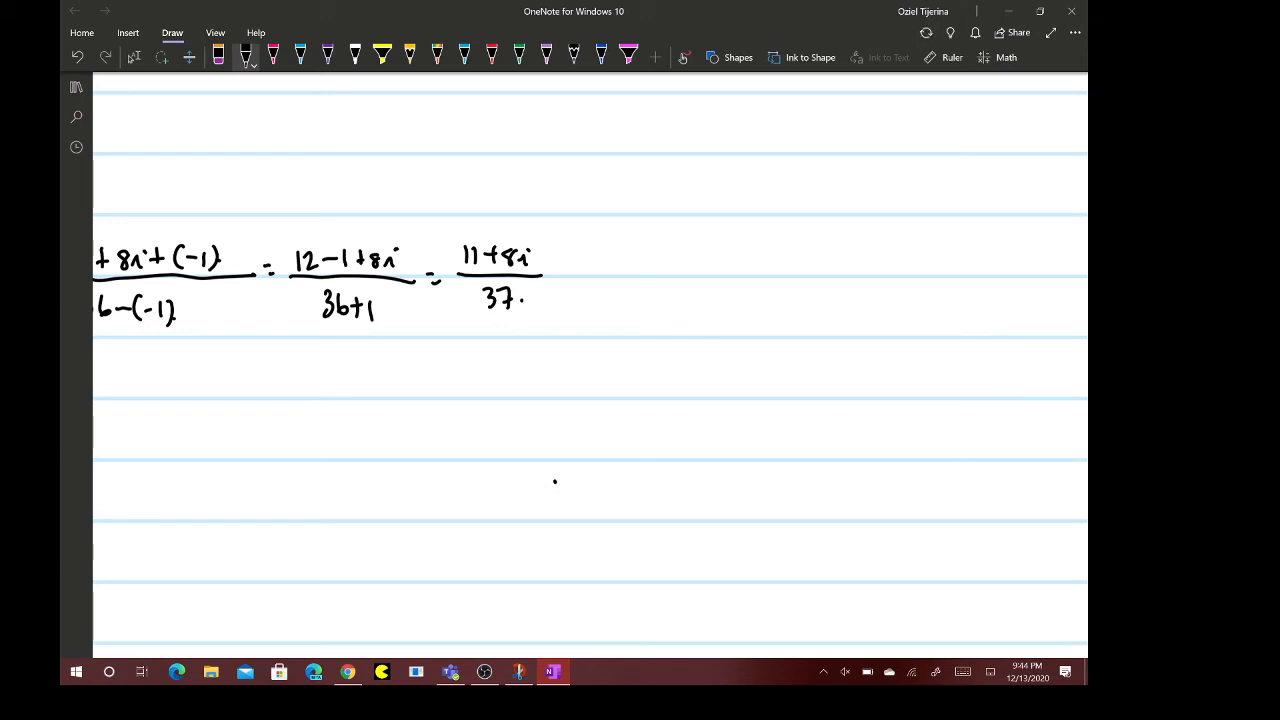
- Sketch the a/b + ci form, erase it, and ink 11/37 below (11+8i)/37
drag(624, 244, 660, 284)
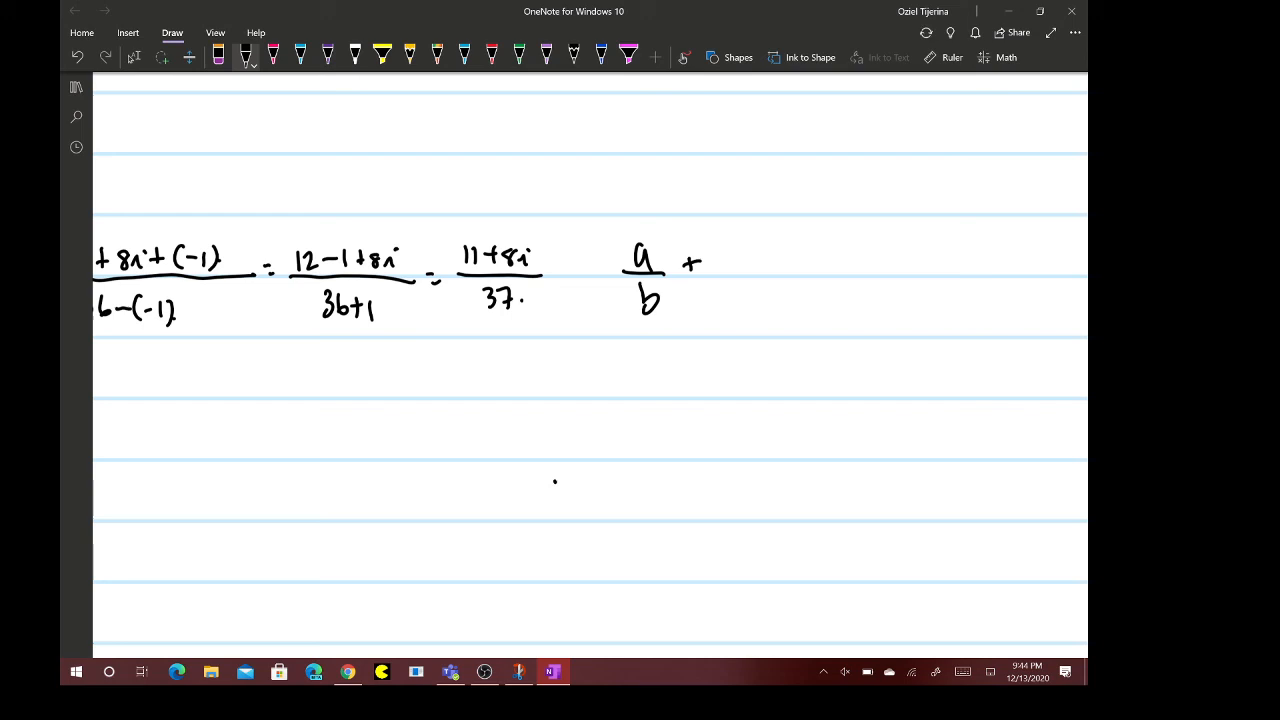
drag(716, 264, 760, 280)
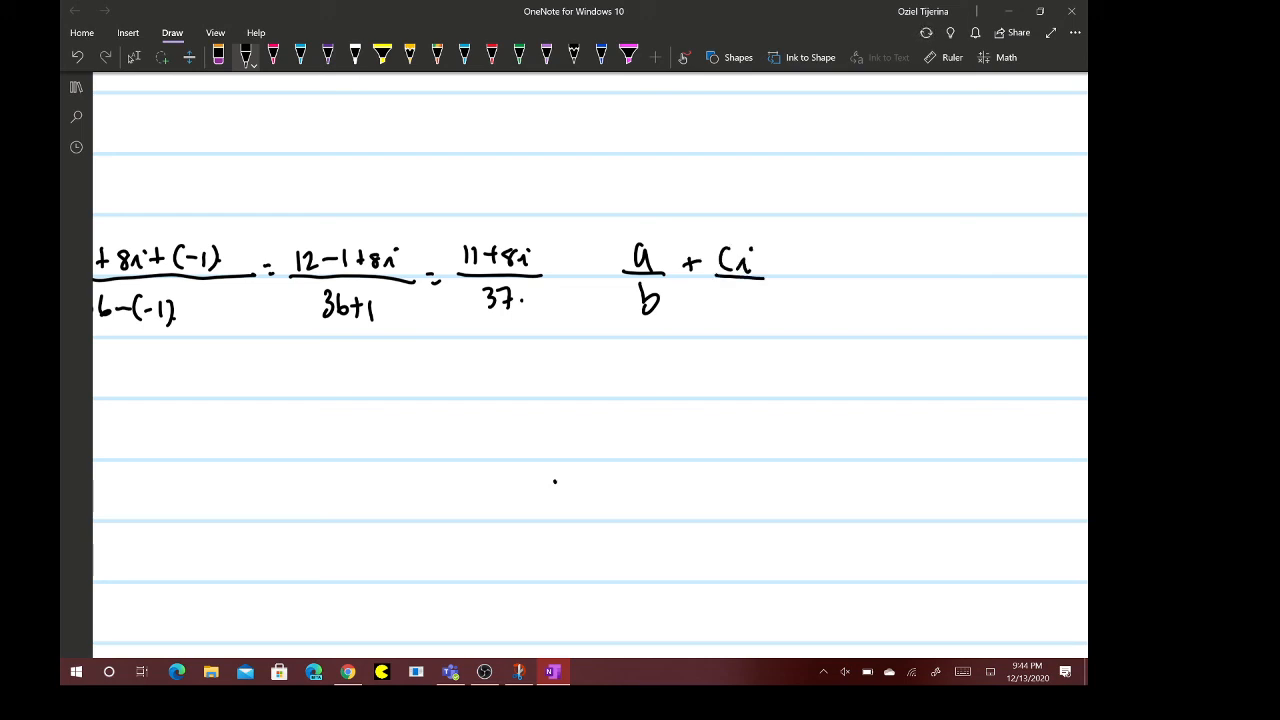
drag(716, 276, 768, 310)
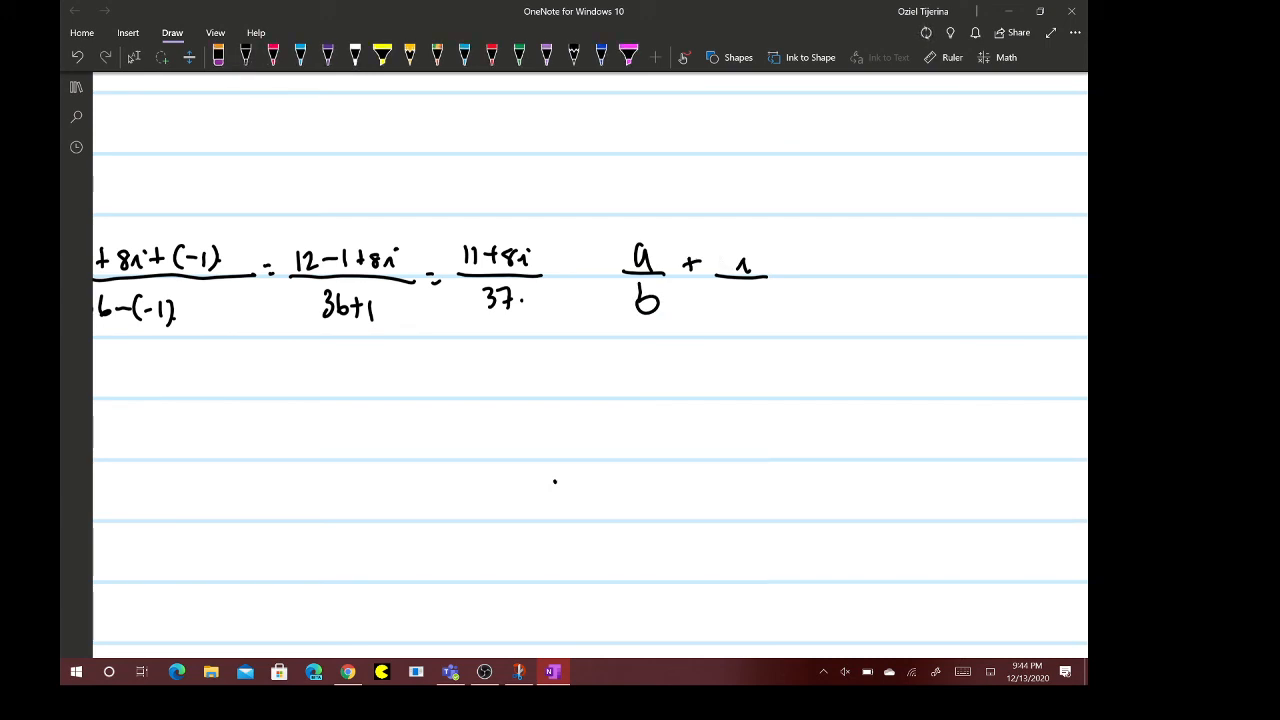
click(244, 56)
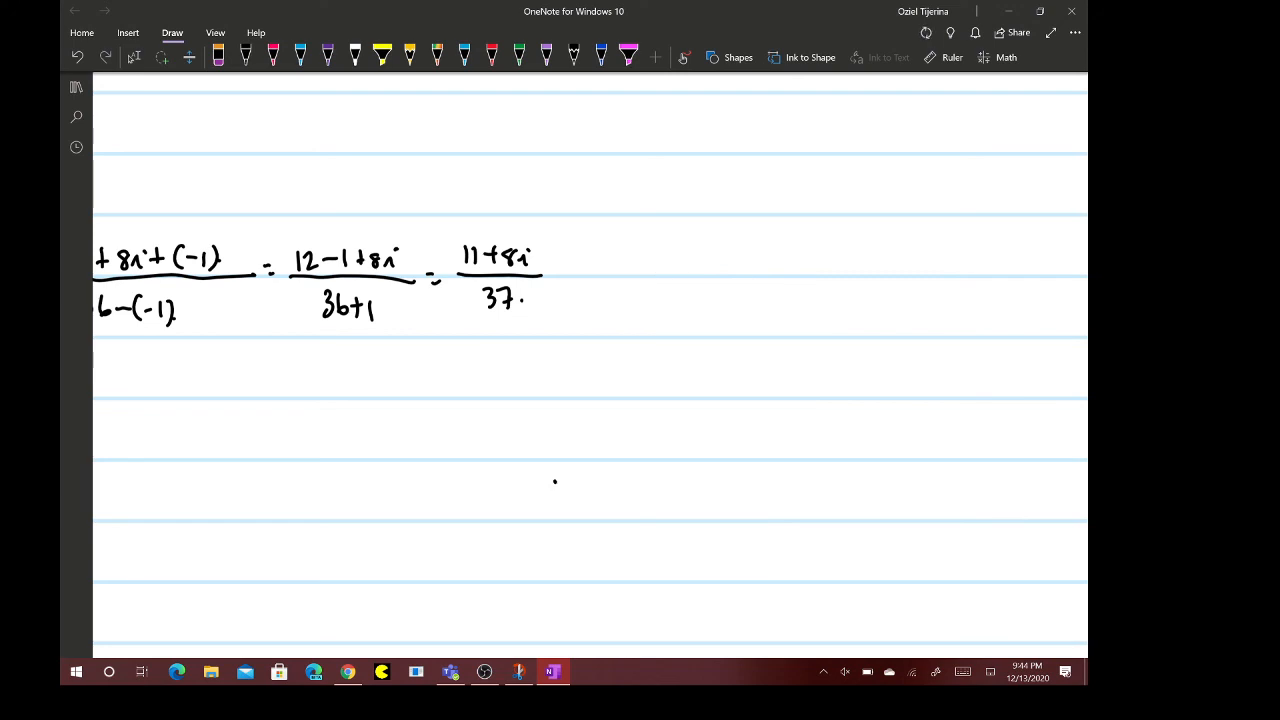
drag(484, 356, 480, 378)
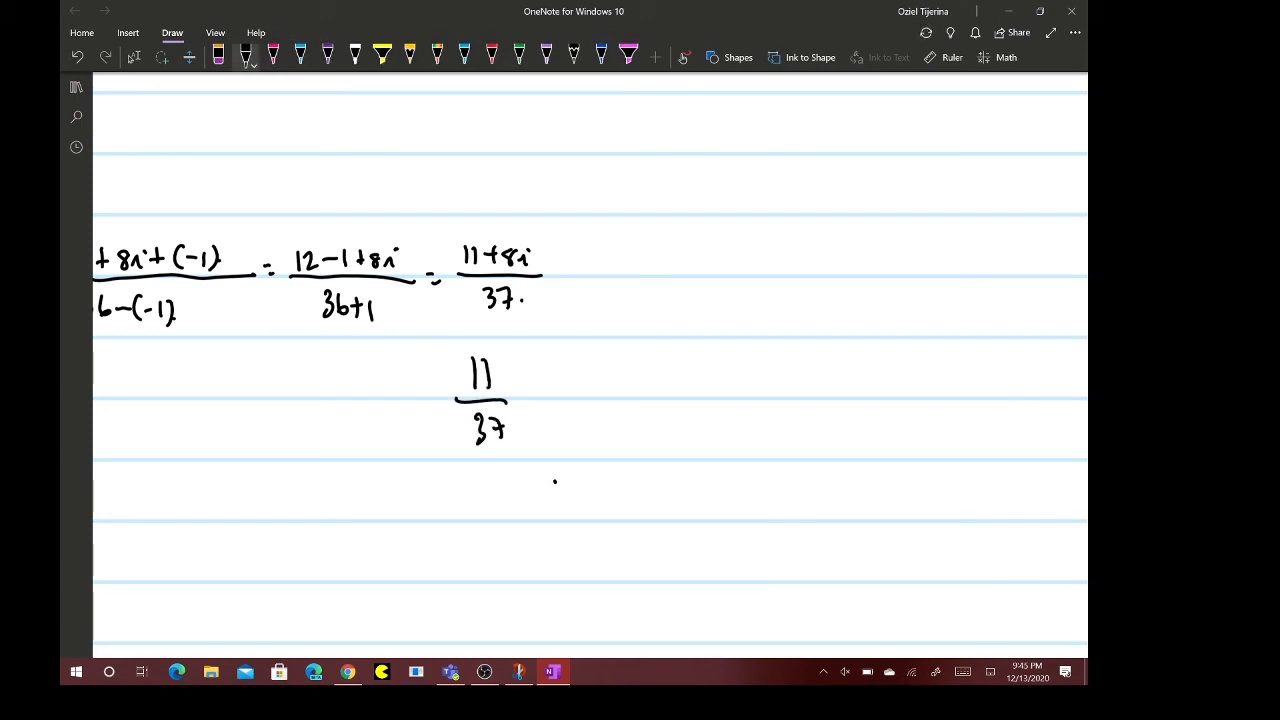
- Complete the answer 11/37 + 8i/37 and enable Ink to Shape for boxing it
drag(520, 384, 564, 380)
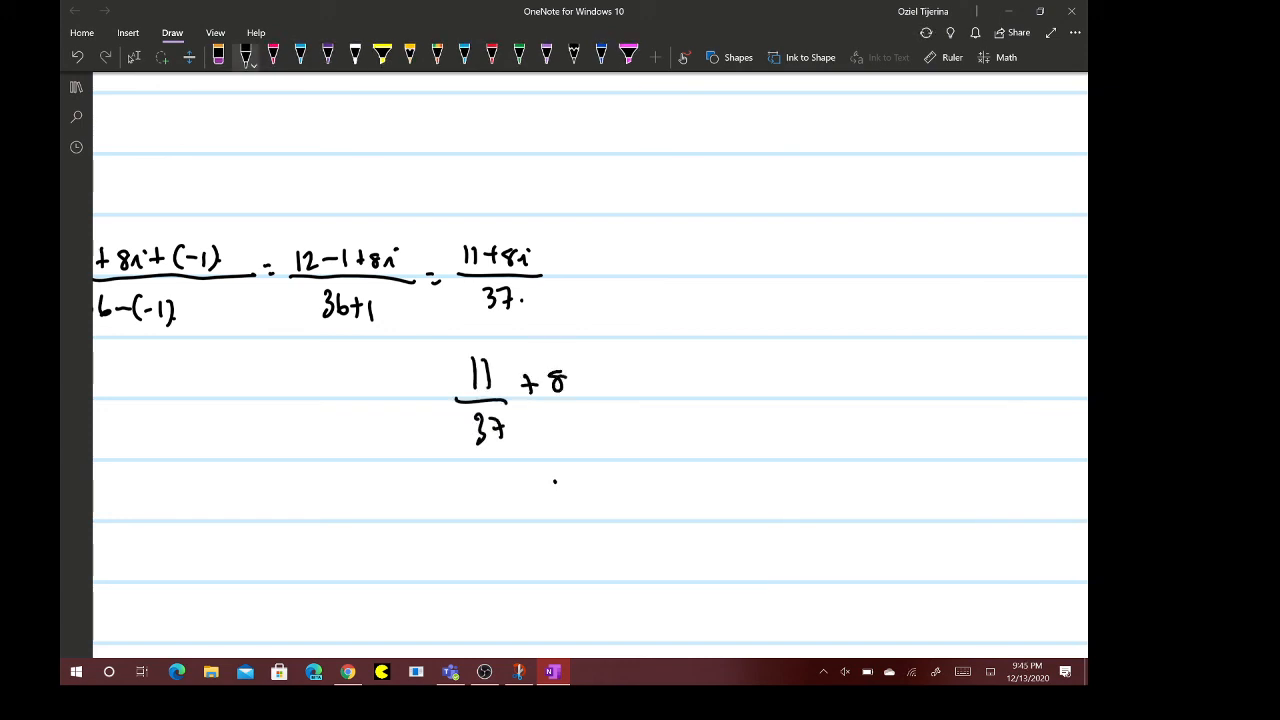
drag(560, 384, 570, 430)
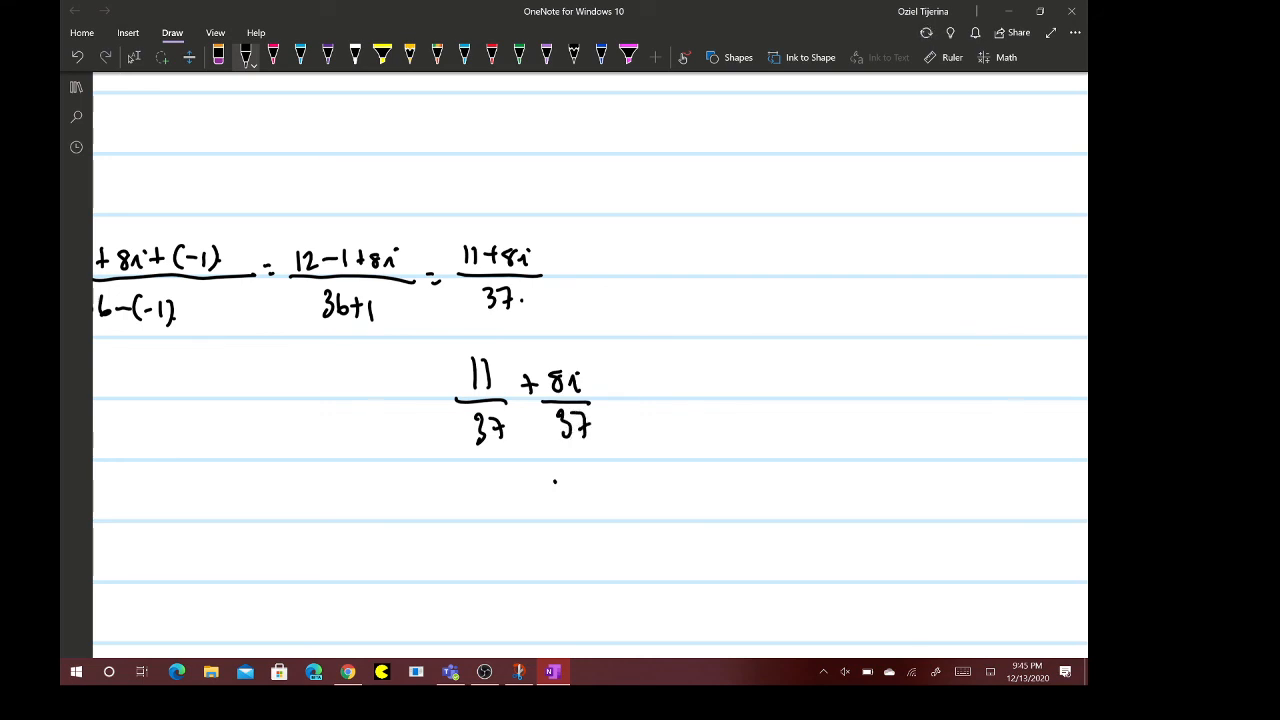
click(804, 56)
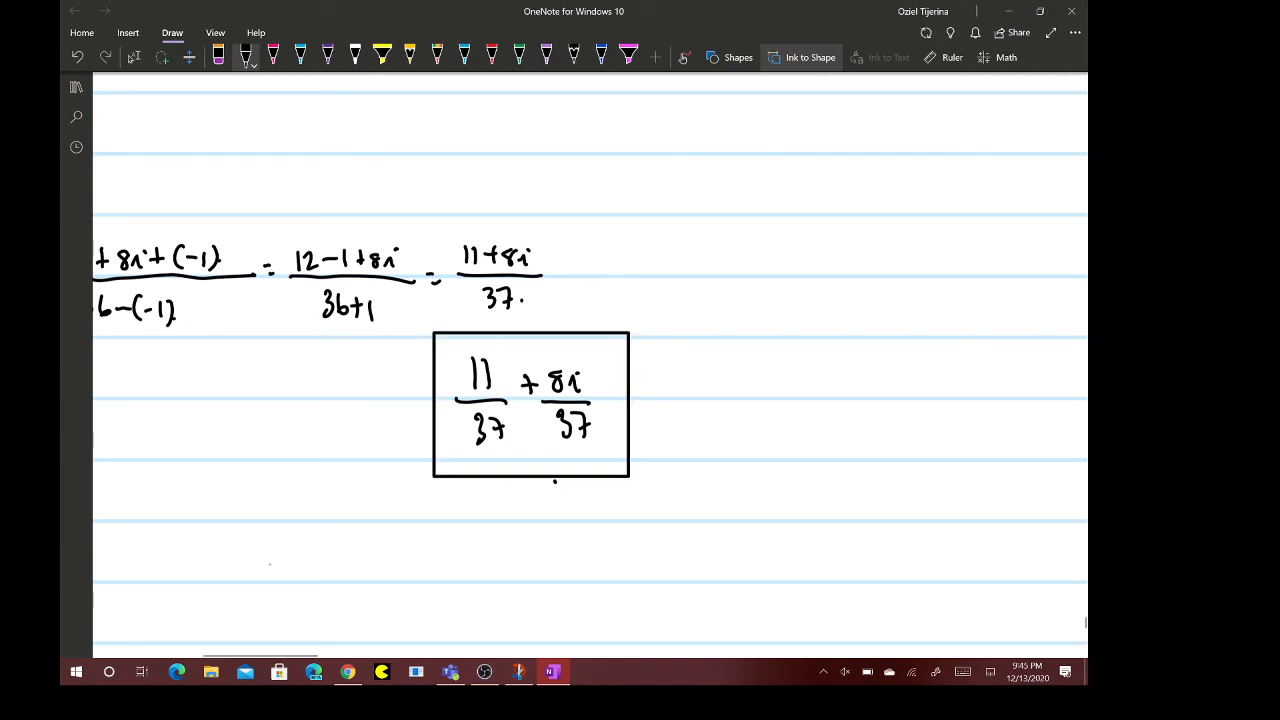
mouse_move(484, 672)
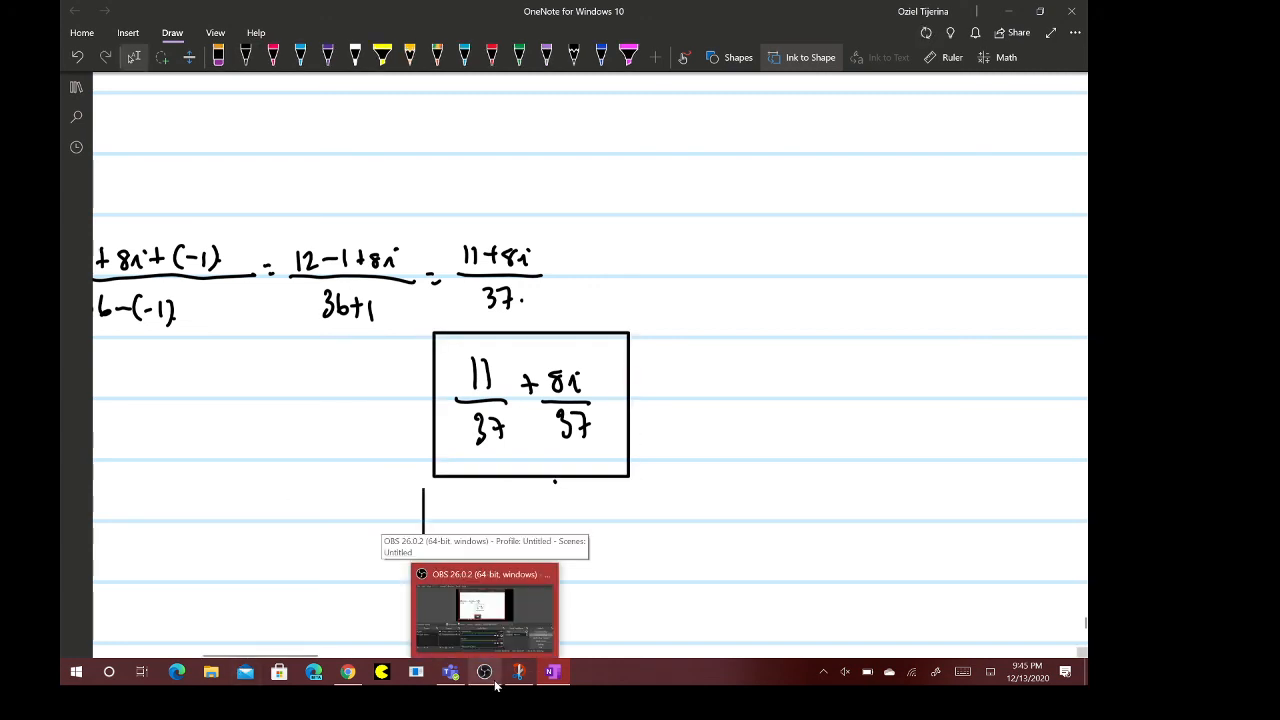